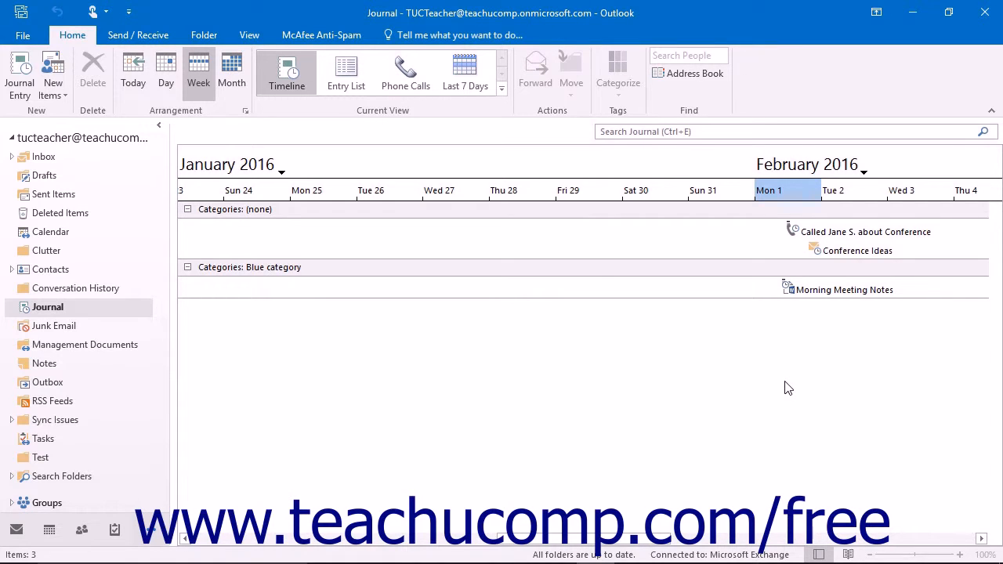
pyautogui.moveTo(803, 290)
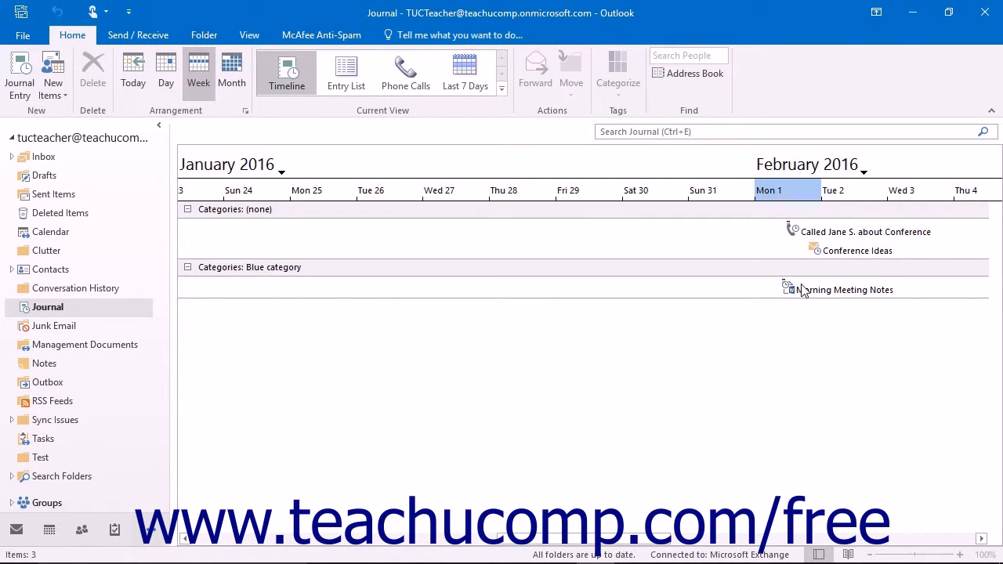
# Step: Select the Morning Meeting Notes entry on the Journal's weekly timeline
pyautogui.click(843, 289)
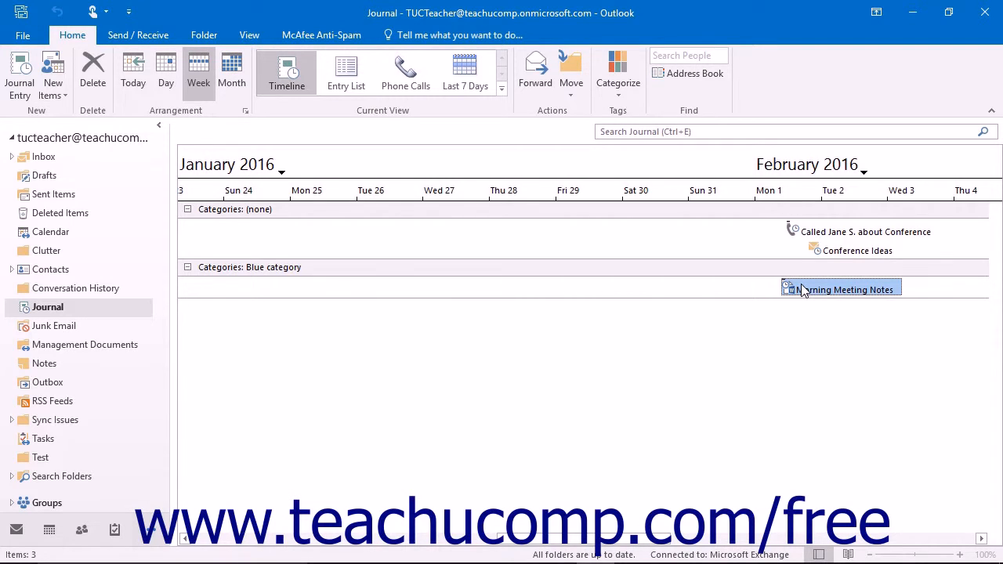
# Step: Open the entry via Open Journal Entry and launch the Meeting Notes 11.3.15.docx attachment in Word
pyautogui.rightClick(840, 288)
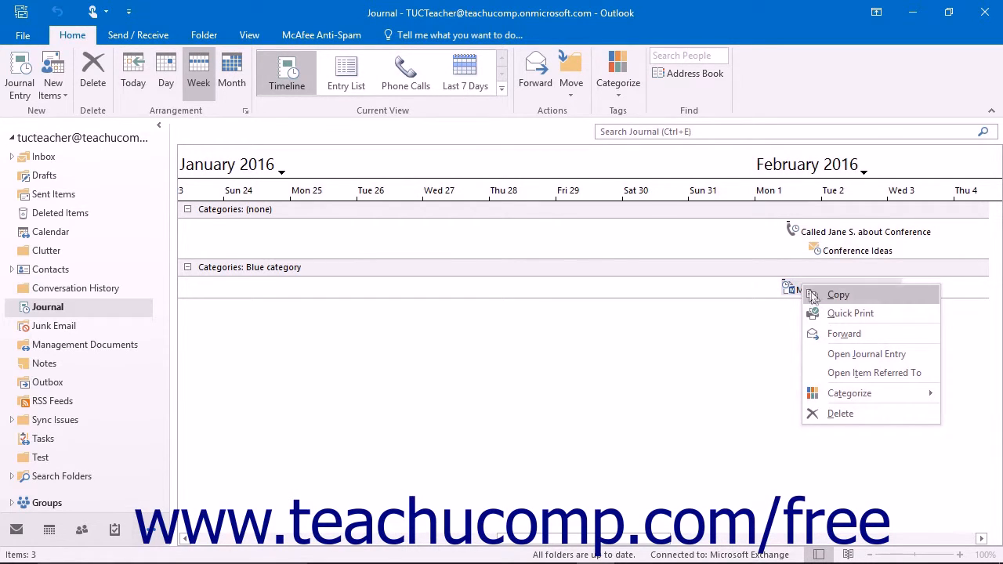
pyautogui.moveTo(865, 354)
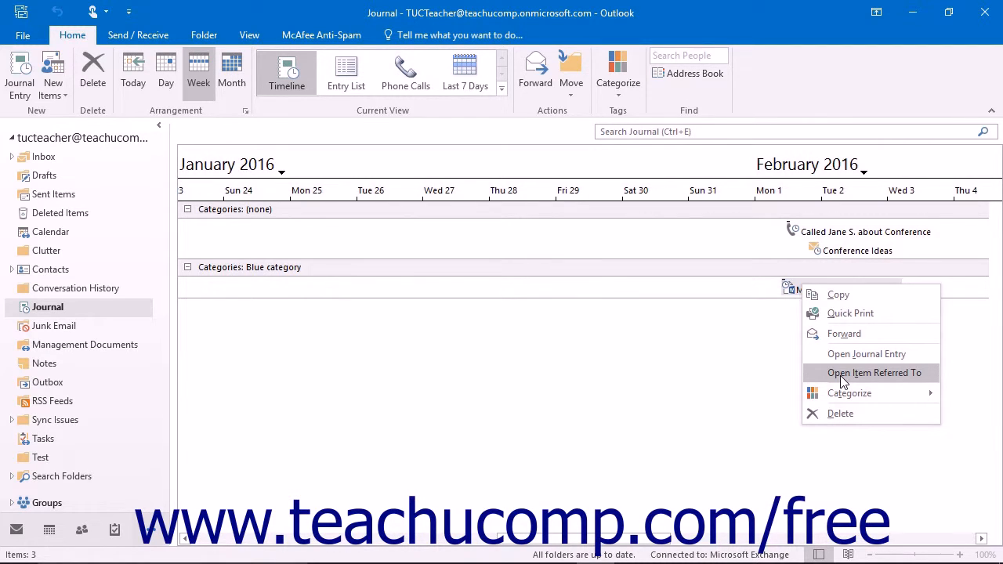
pyautogui.moveTo(865, 355)
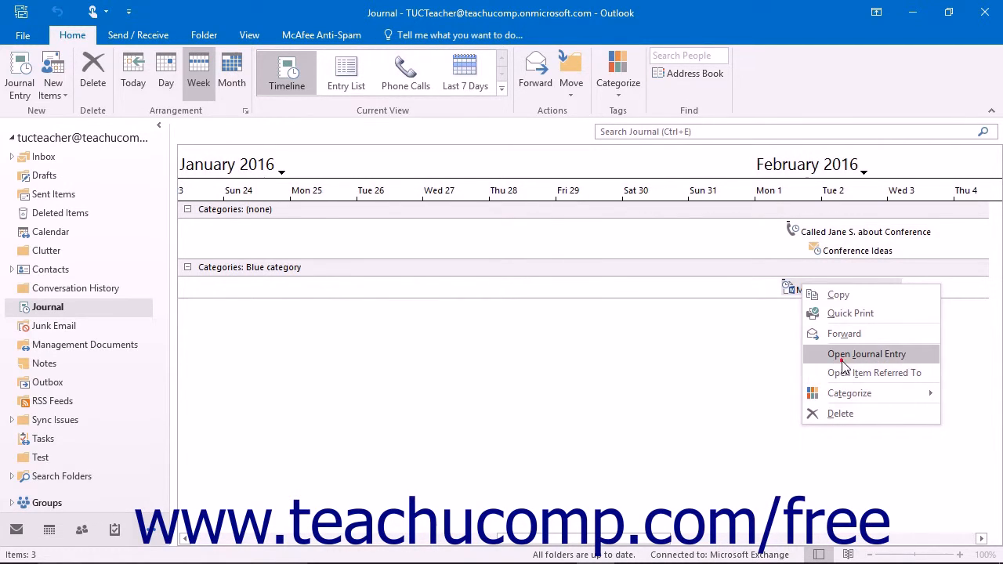
pyautogui.click(866, 354)
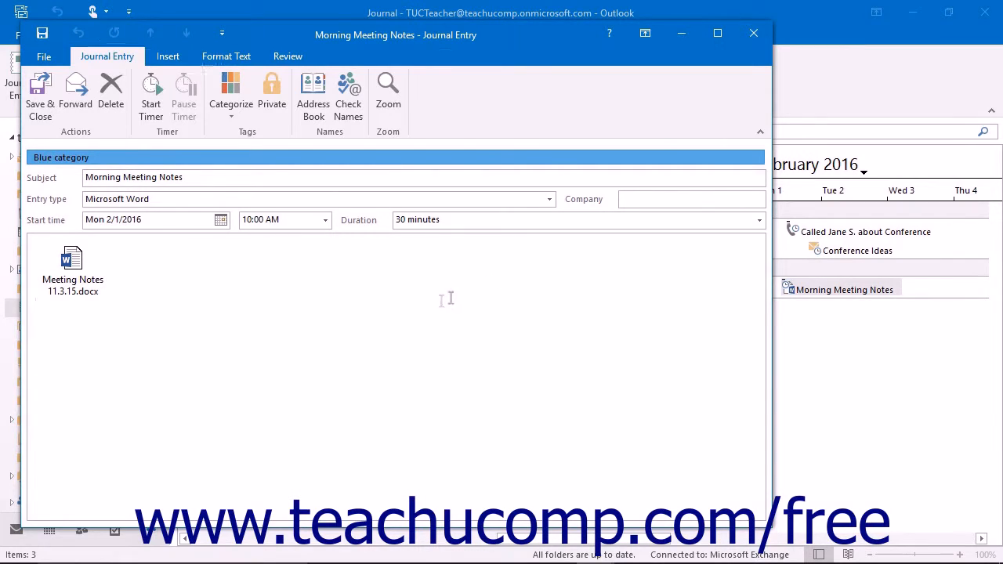
pyautogui.click(72, 263)
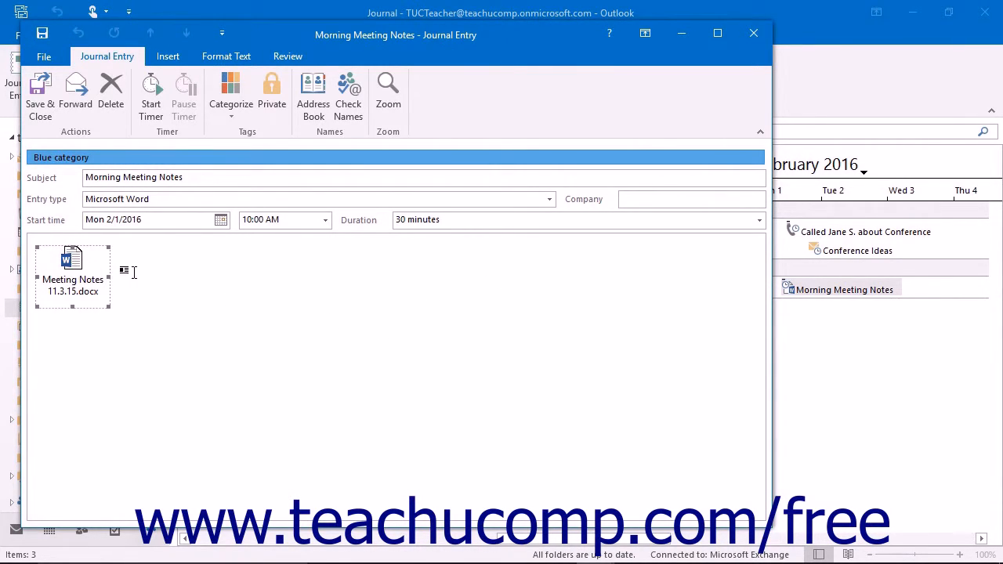
pyautogui.doubleClick(73, 263)
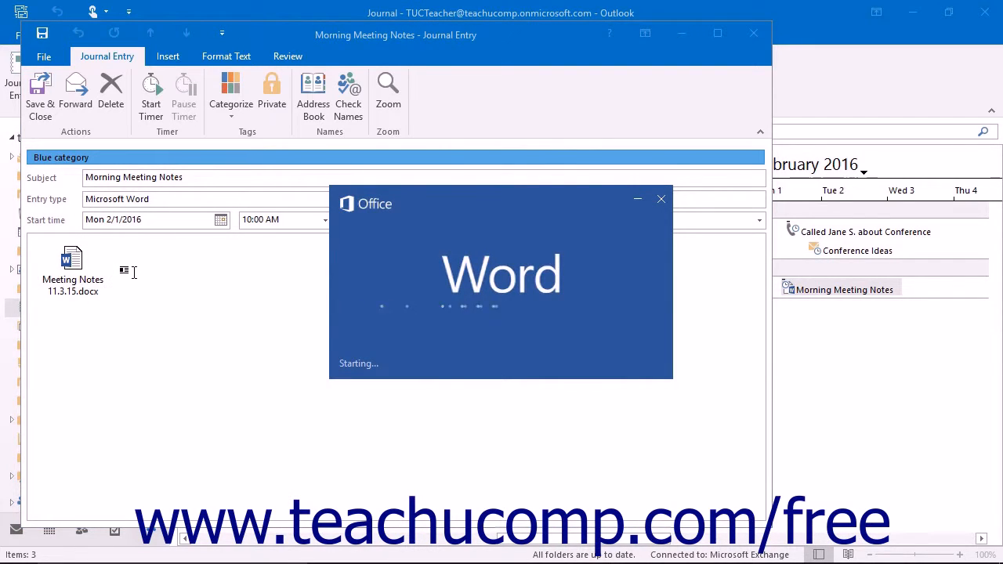